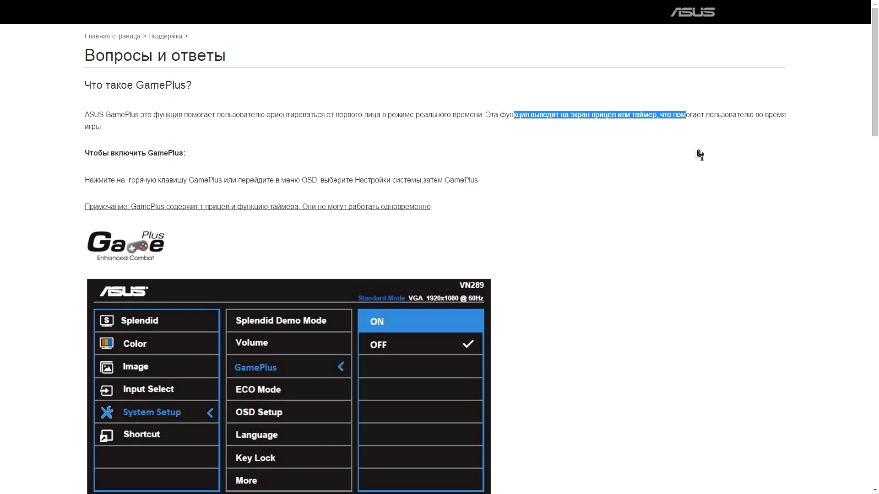
Scroll through the ASUS GamePlus FAQ to its Aimpoint and timer sections.
scroll("down", 3)
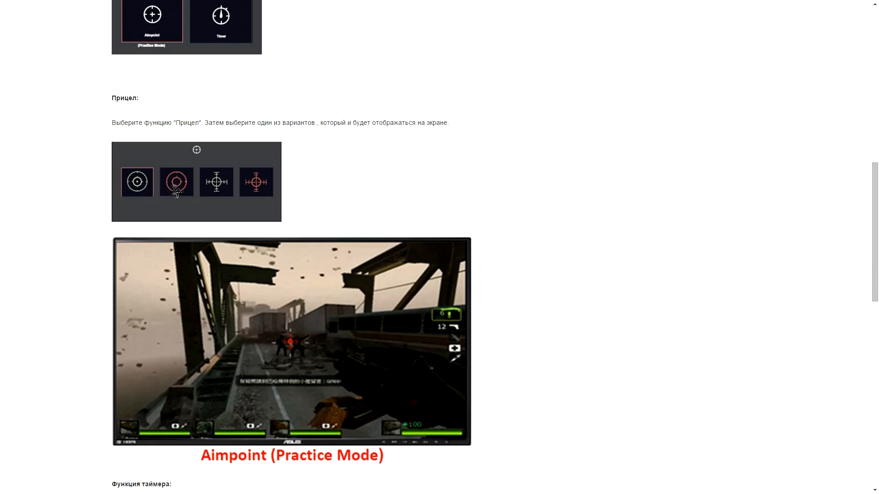
scroll("down", 3)
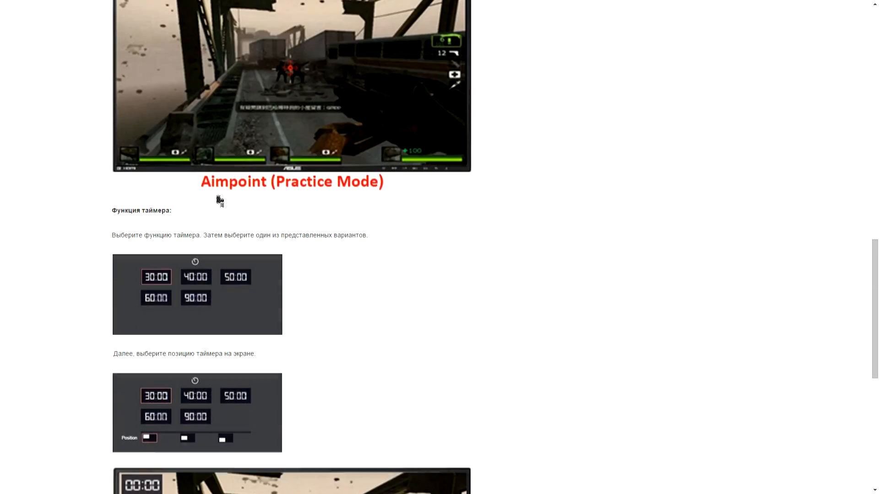
scroll("down", 3)
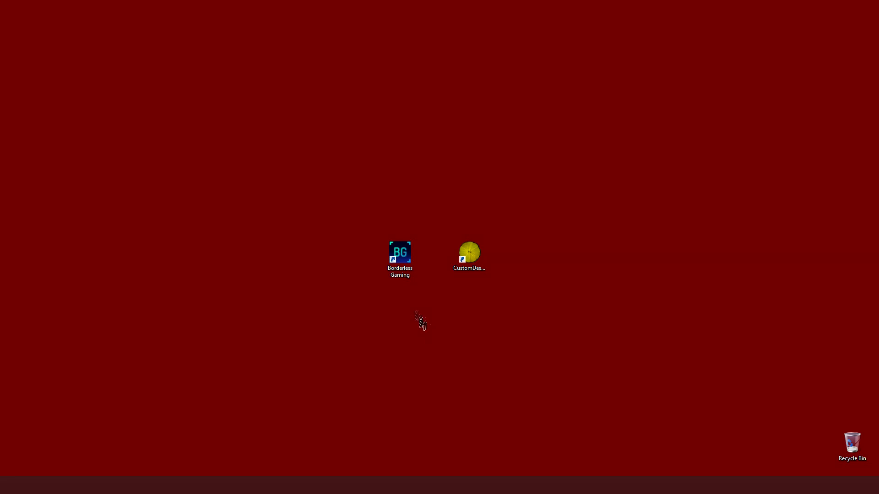
Launch Borderless Gaming and confirm the Rust favourite is set to Full Screen.
double_click(399, 252)
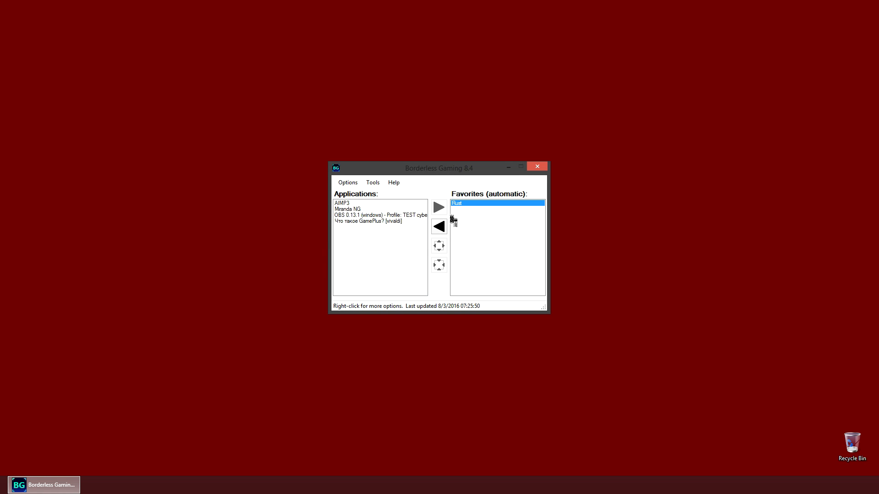
right_click(457, 203)
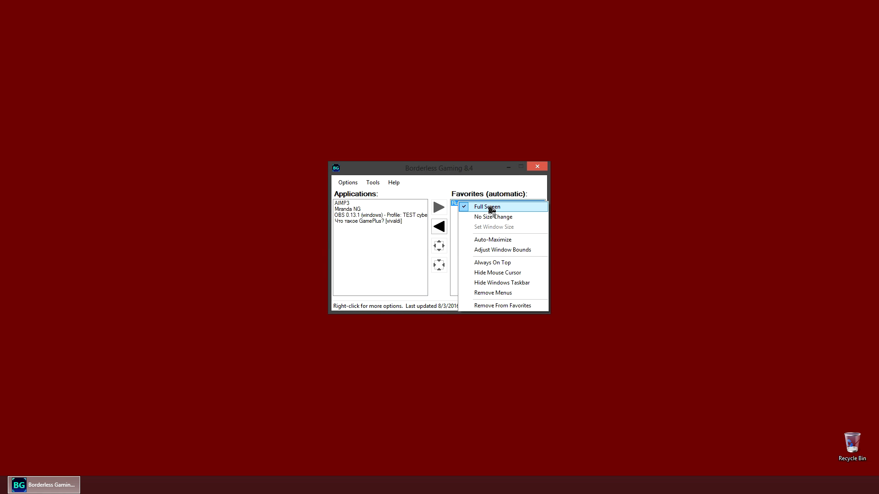
left_click(487, 206)
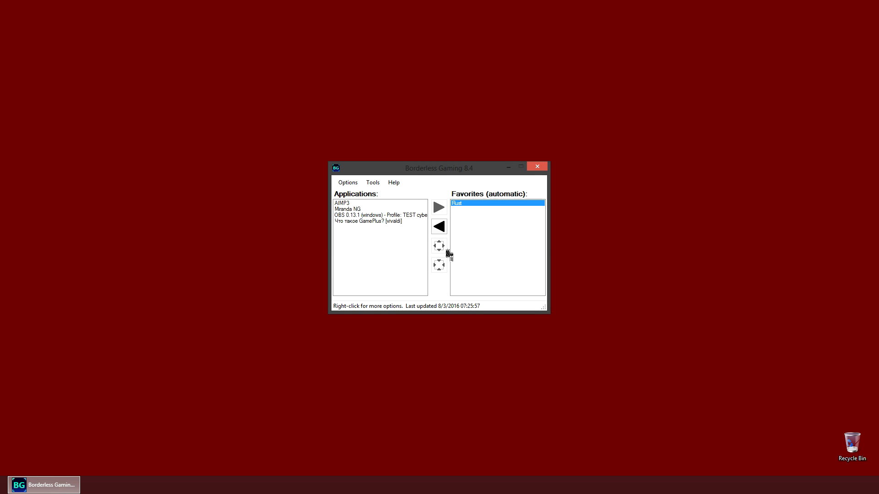
left_click(537, 167)
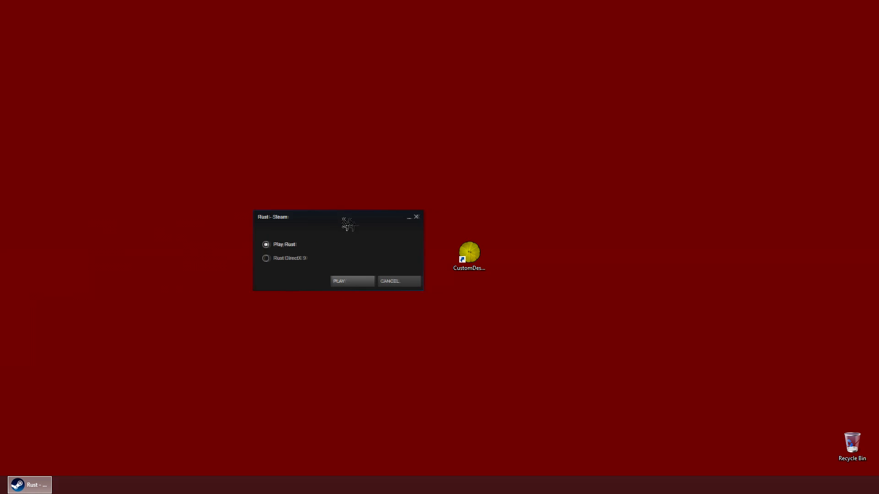
Start Rust with Windowed ticked in Rust Configuration, then dismiss Borderless Gaming.
left_click(352, 280)
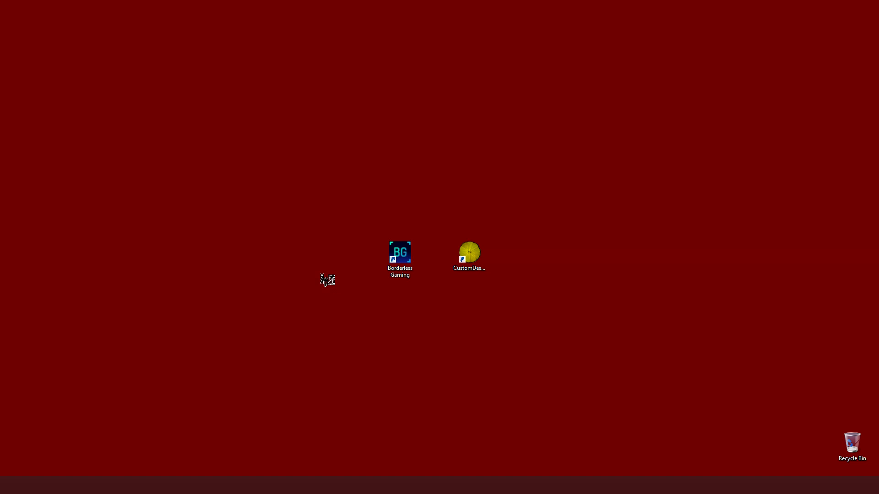
double_click(327, 280)
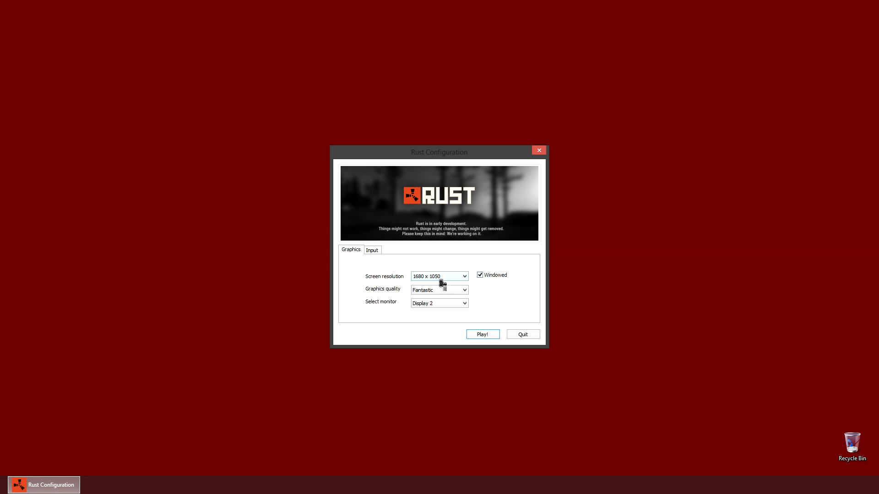
left_click(481, 334)
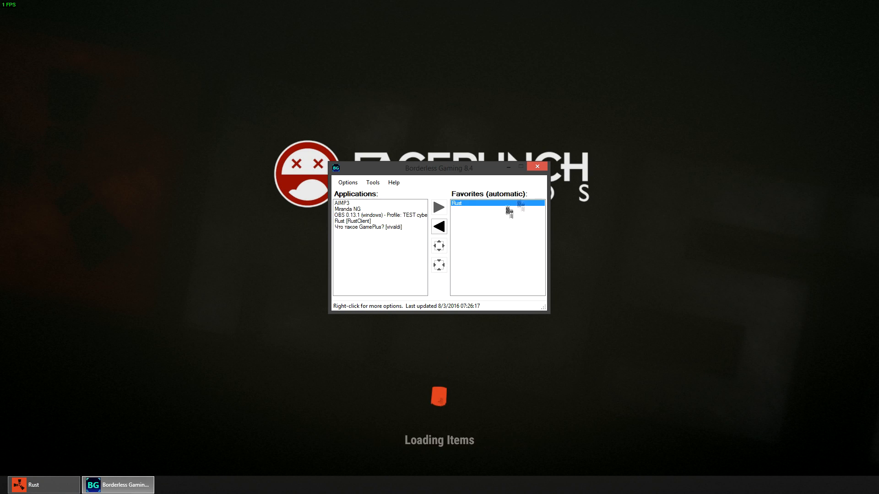
left_click(537, 167)
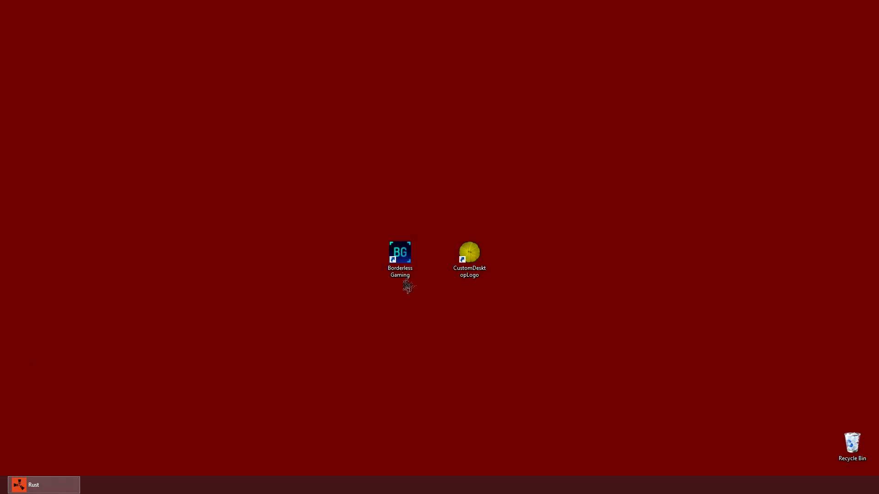
Restore Rust from the taskbar and fire test shots at a distant deer.
left_click(469, 252)
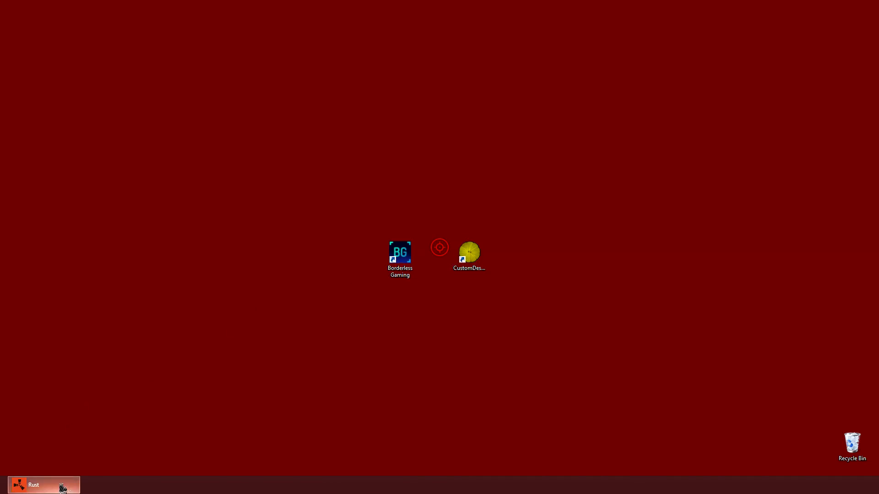
left_click(44, 484)
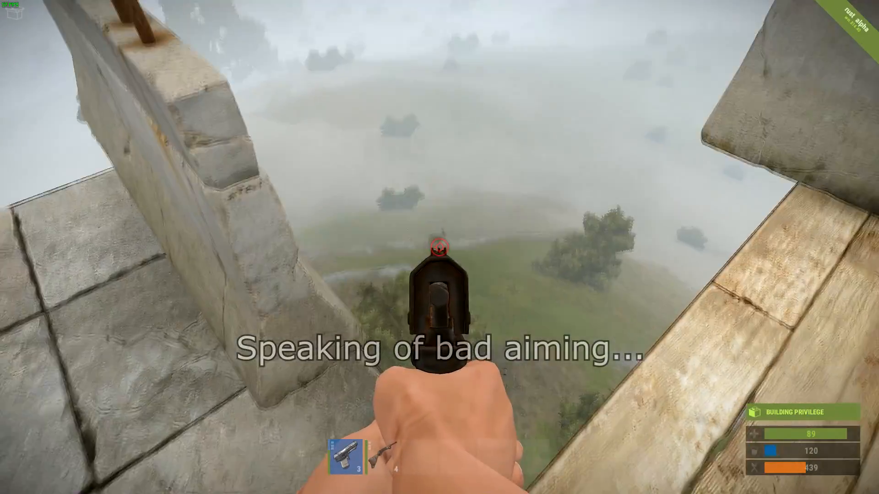
left_click(440, 247)
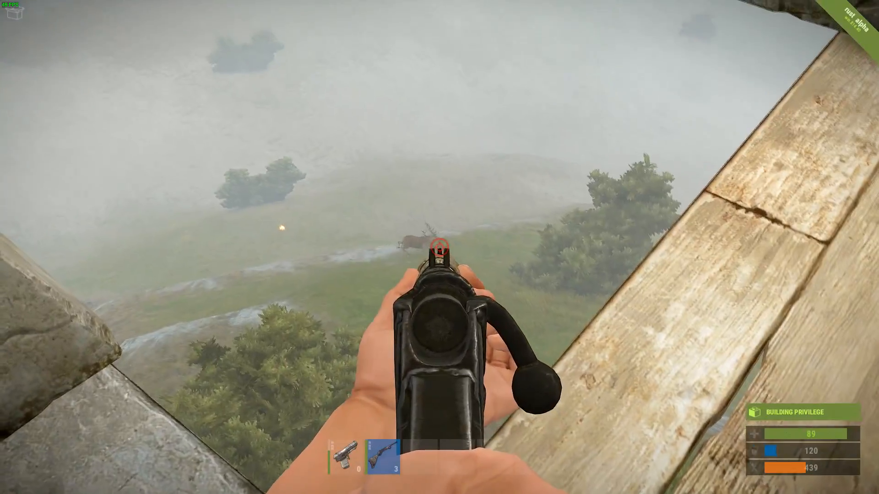
left_click(439, 247)
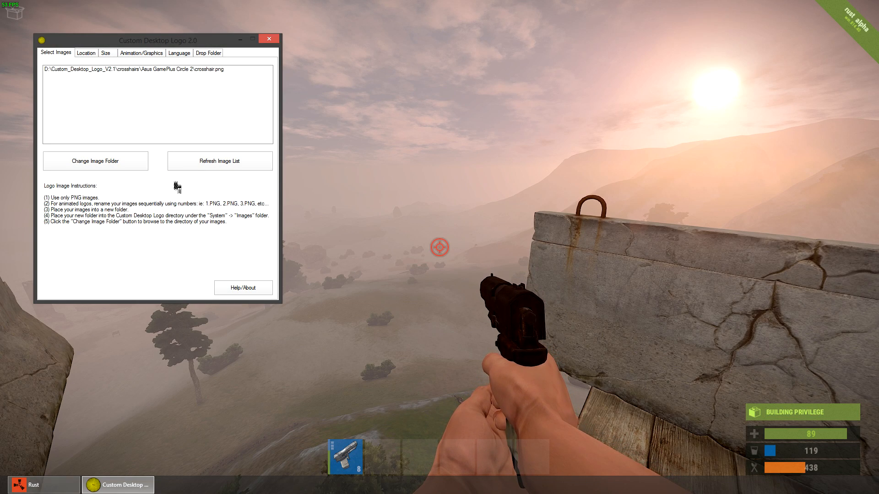
mouse_move(95, 160)
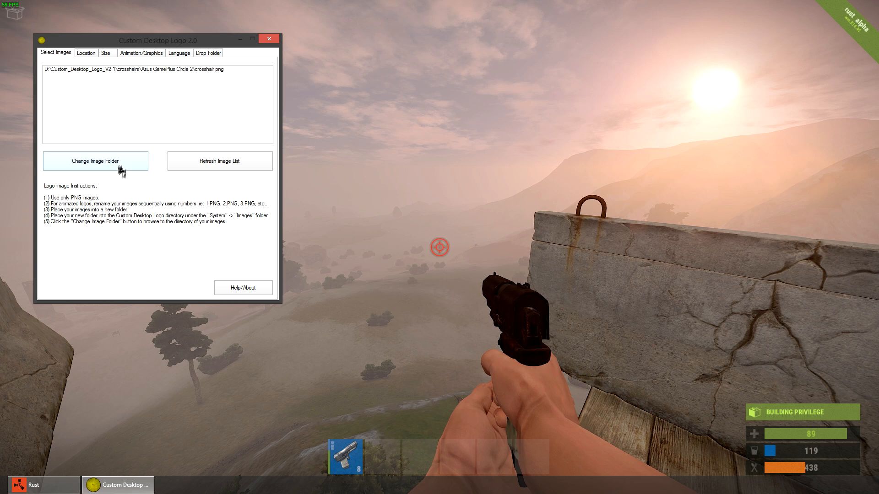
Set the crosshair image folder to crosshairs > Huge Universal.
left_click(95, 161)
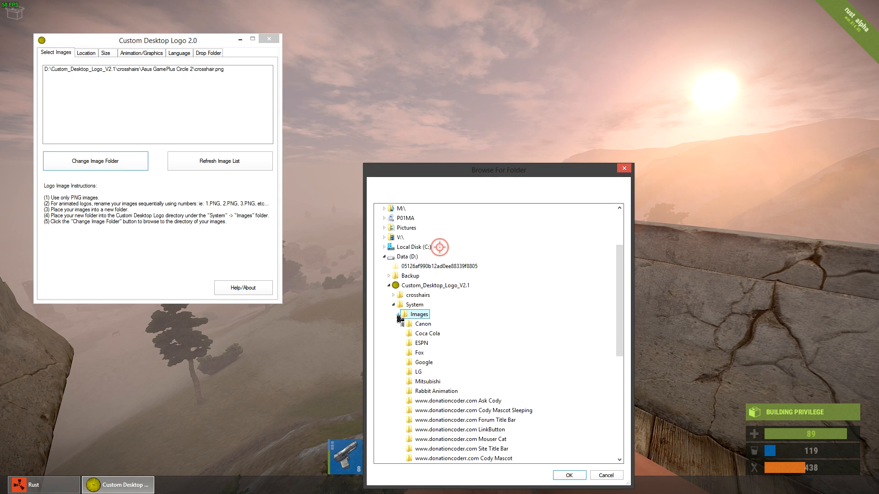
left_click(389, 295)
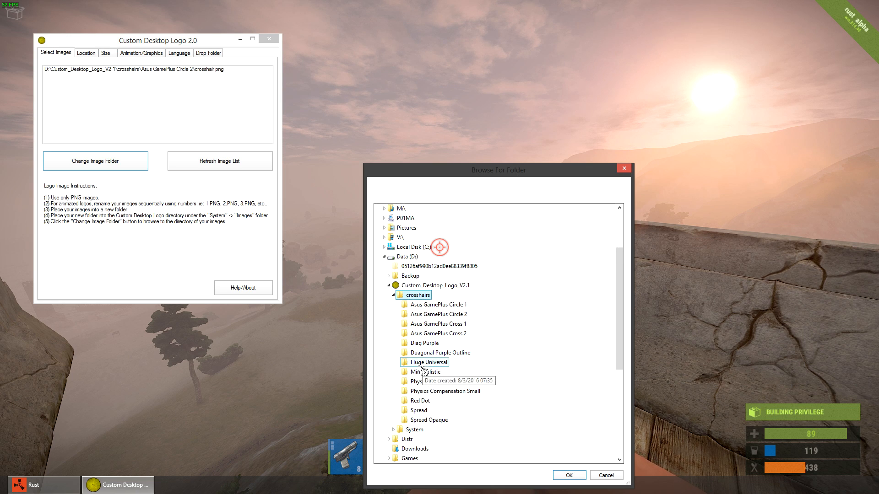
left_click(567, 475)
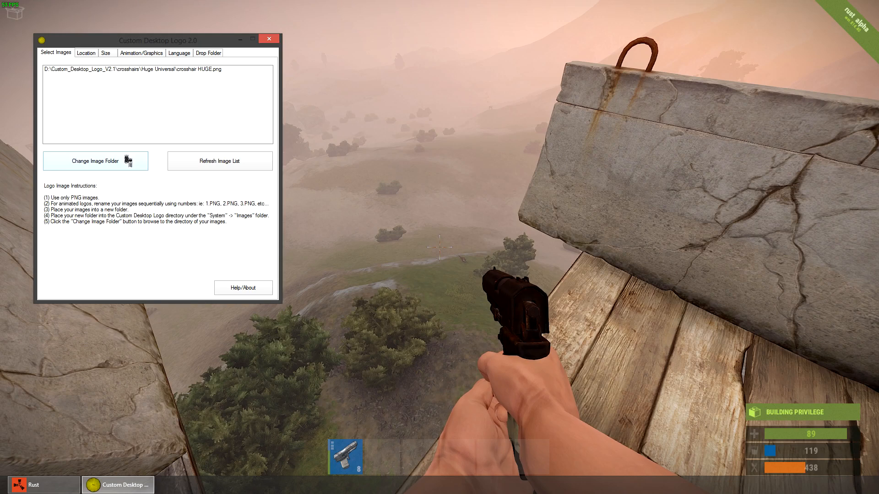
Try the Diag Purple, Diagonal Purple Outline and Minimalistic crosshair folders.
left_click(95, 160)
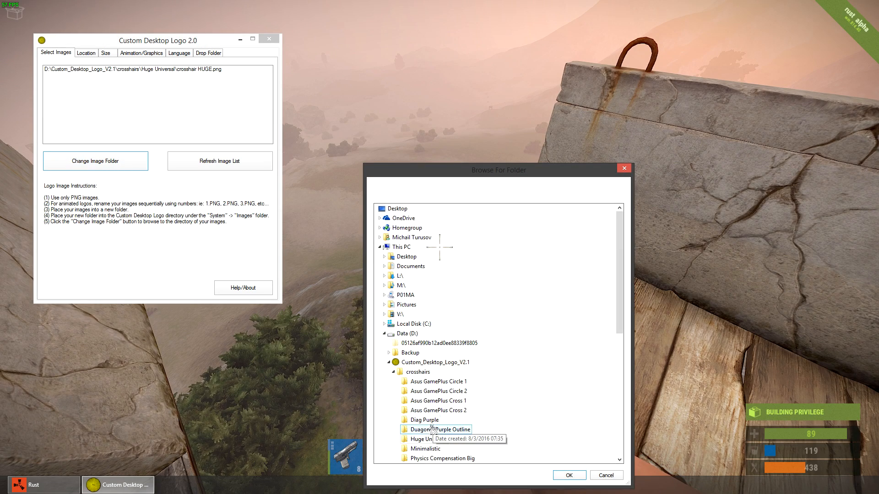
left_click(429, 420)
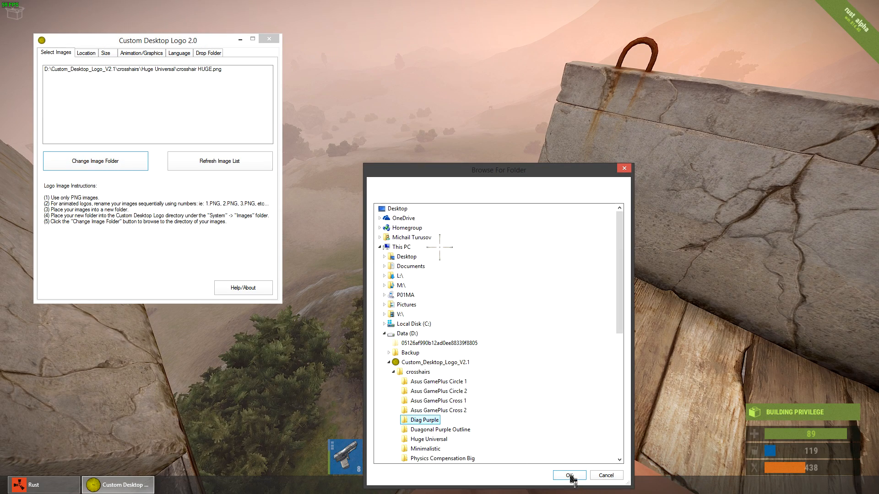
left_click(569, 475)
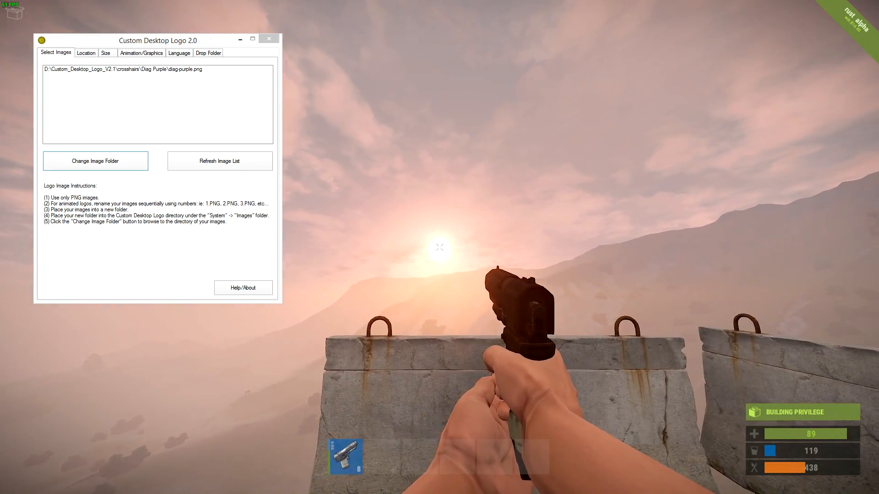
left_click(95, 161)
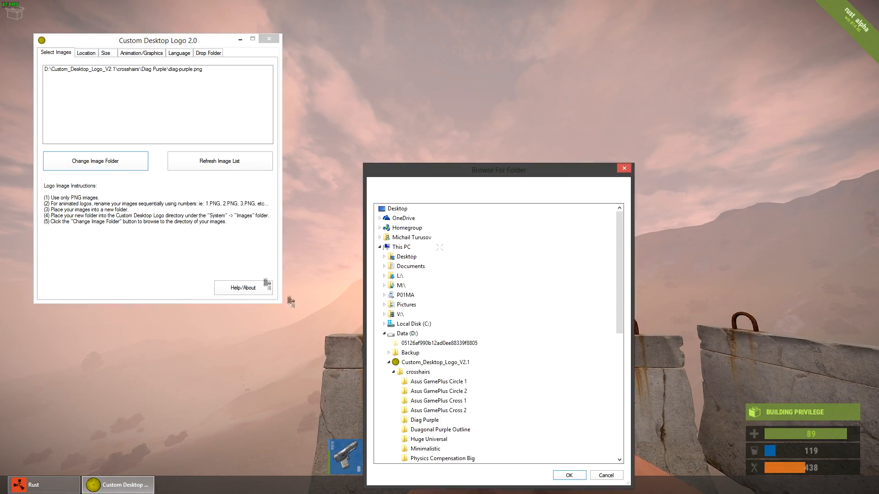
left_click(567, 475)
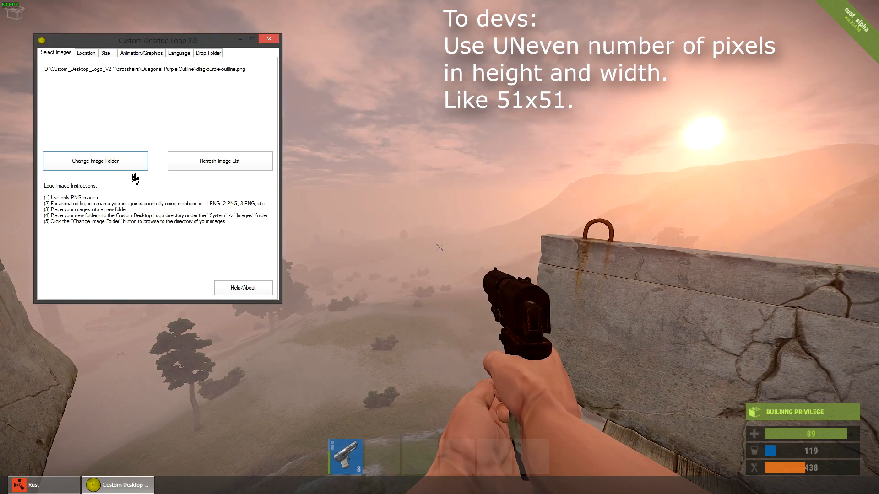
left_click(95, 160)
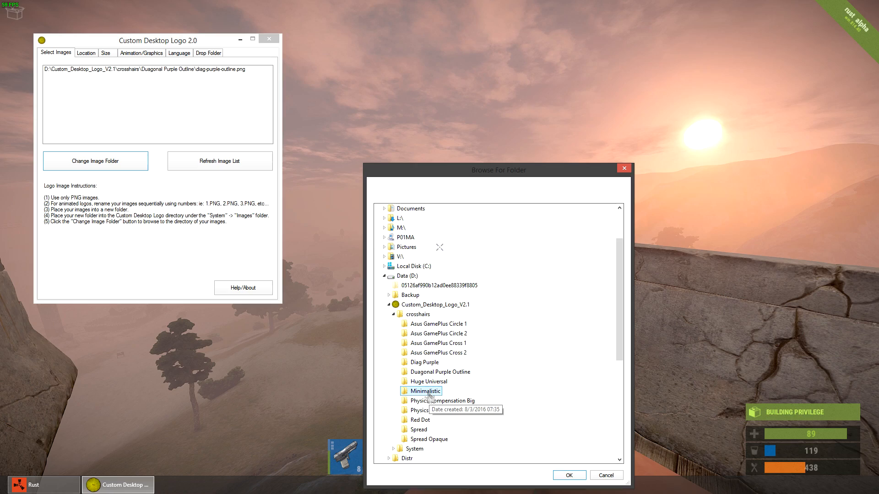
left_click(569, 475)
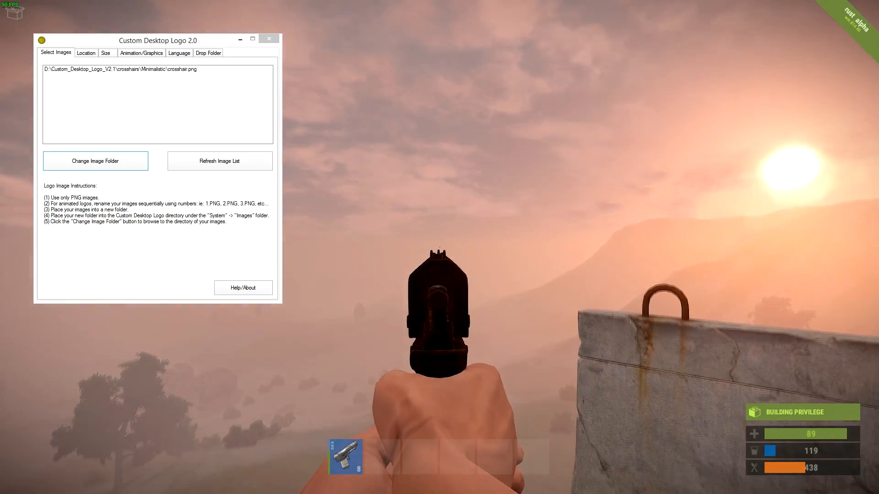
Try the Physics Compensation Big and Red Dot crosshair folders.
left_click(96, 161)
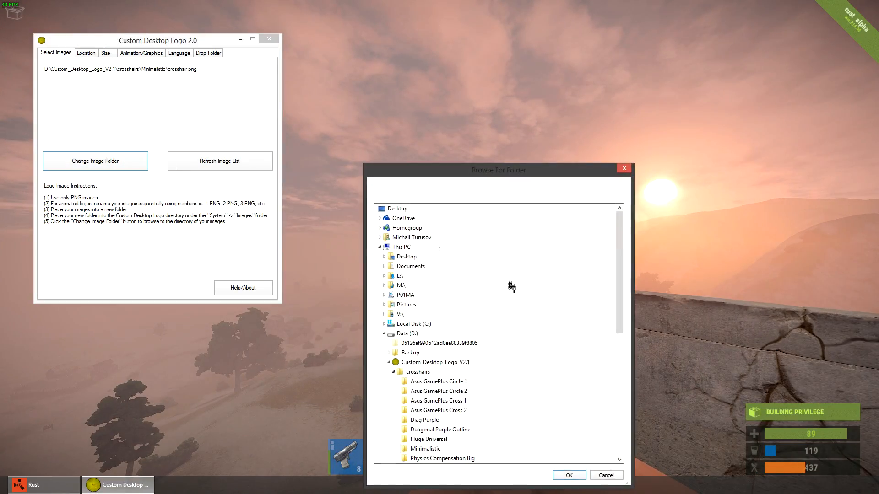
scroll("down", 3)
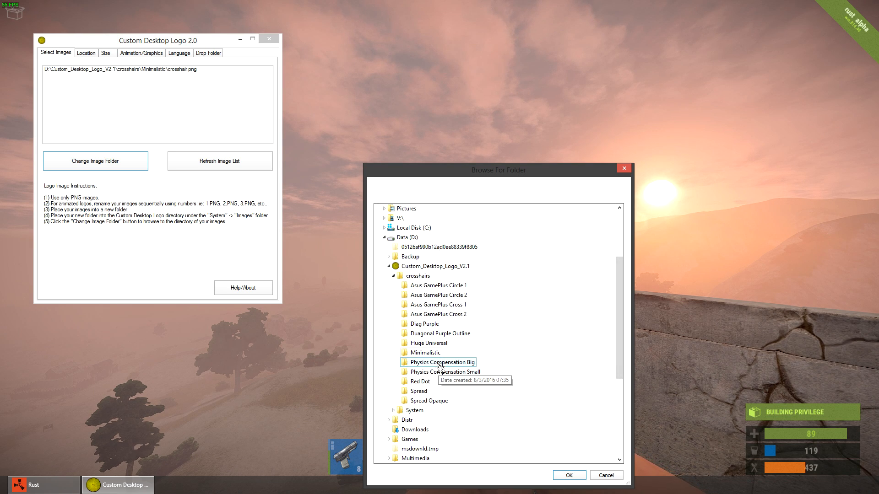
left_click(569, 475)
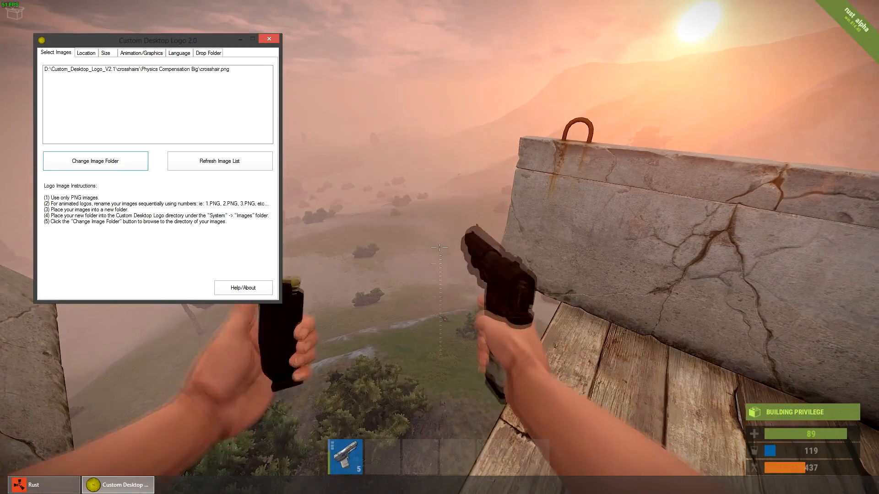
left_click(95, 161)
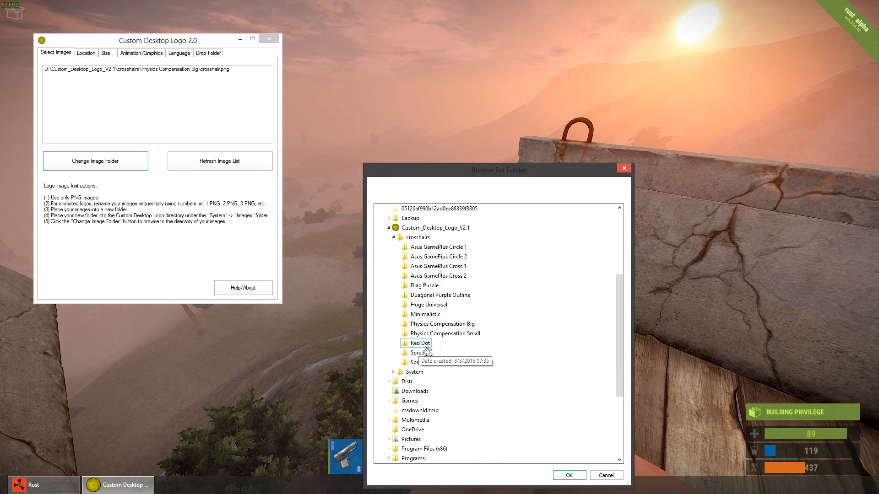
left_click(569, 474)
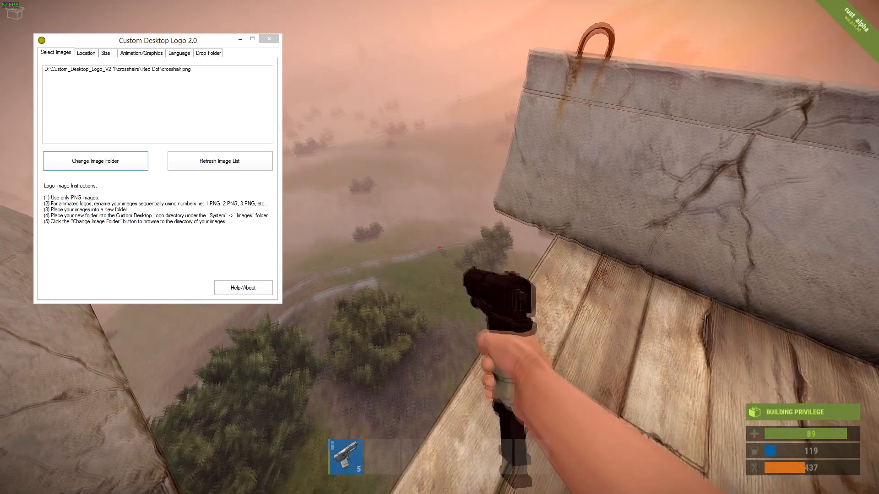
Try the Spread and Asus GamePlus Cross 1 folders, then settle on Huge Universal.
left_click(95, 161)
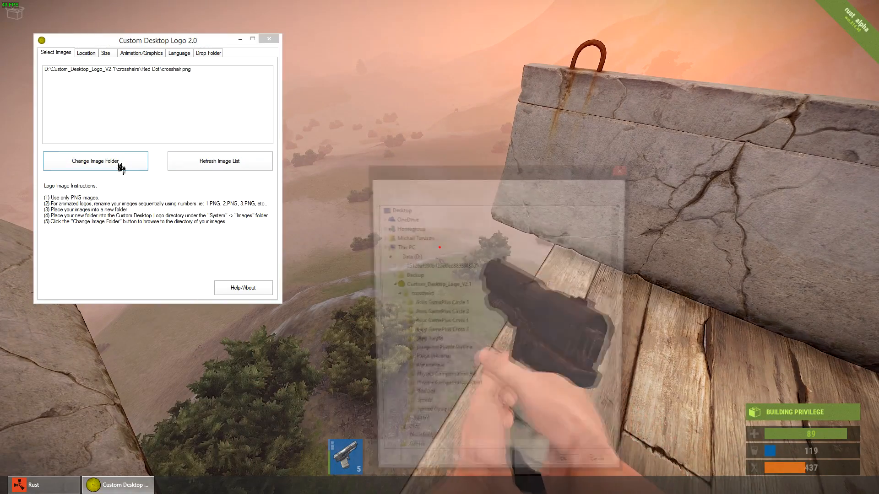
left_click(96, 160)
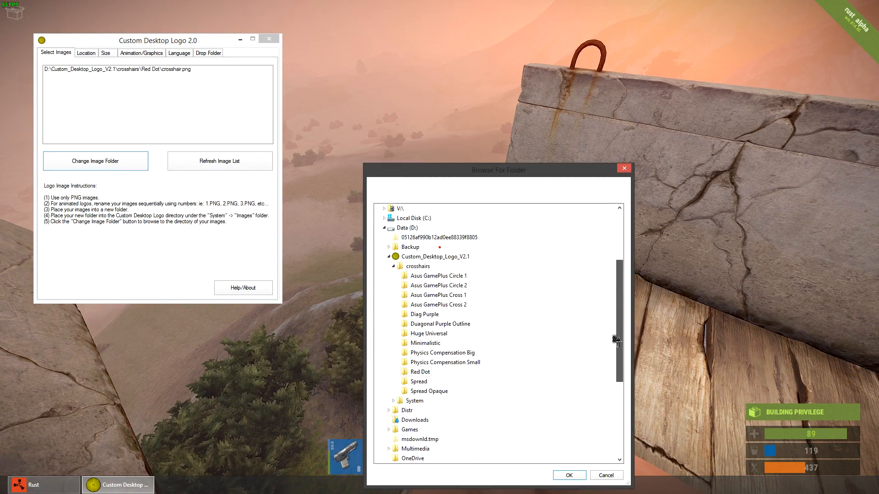
left_click(419, 382)
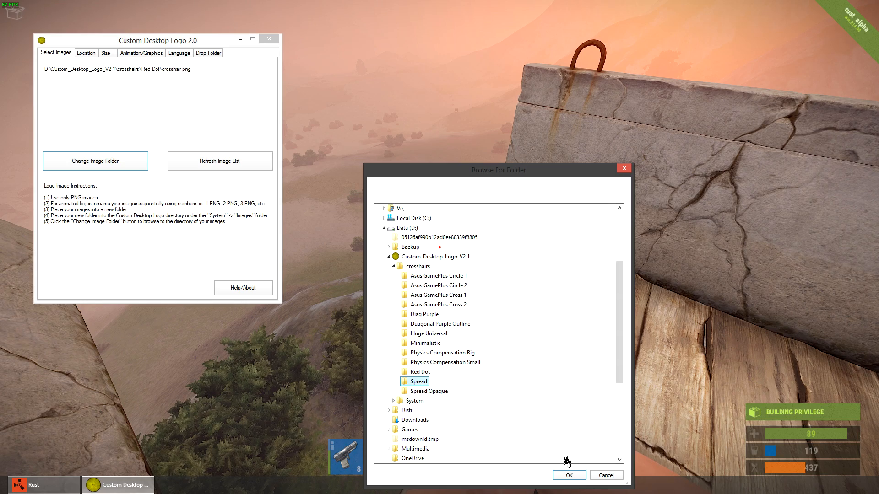
left_click(569, 475)
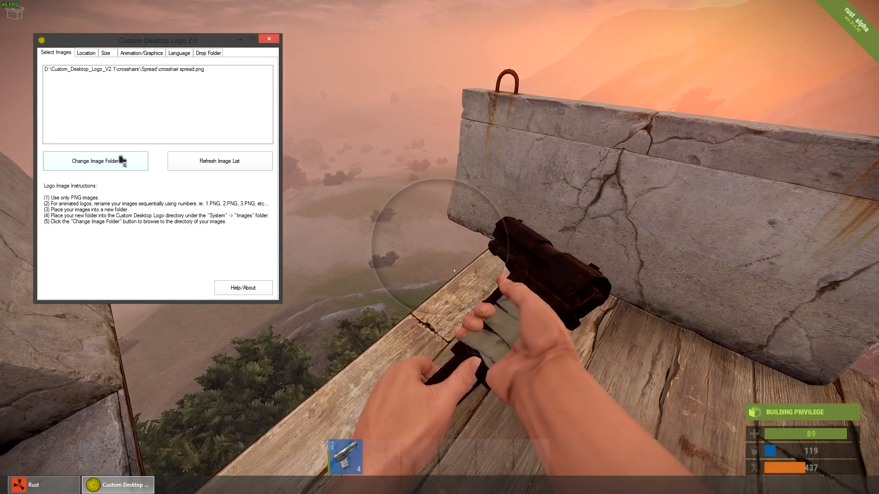
left_click(95, 161)
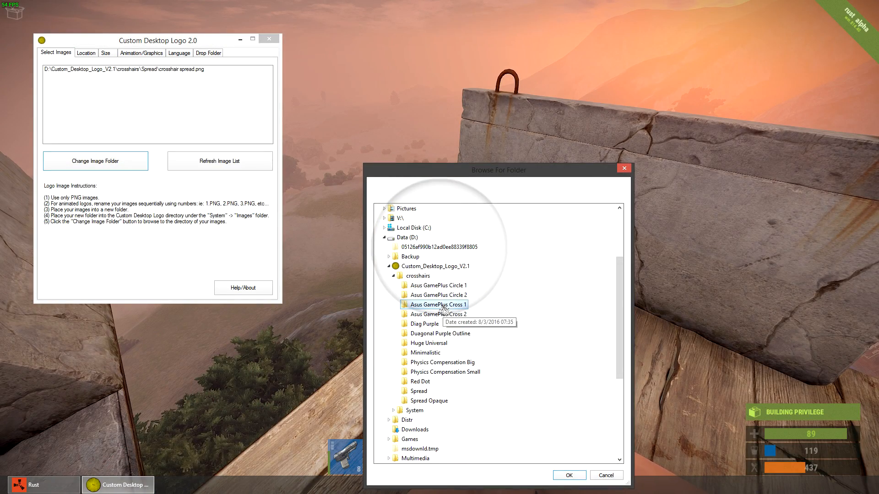
left_click(568, 475)
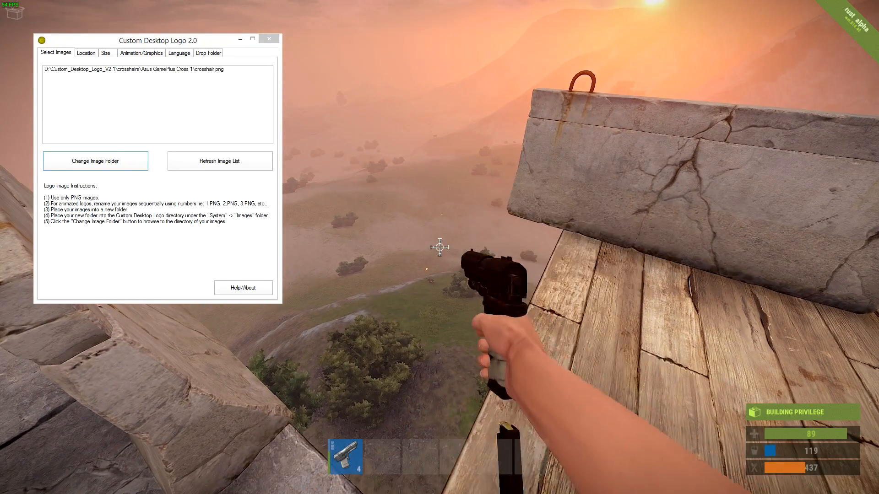
left_click(95, 161)
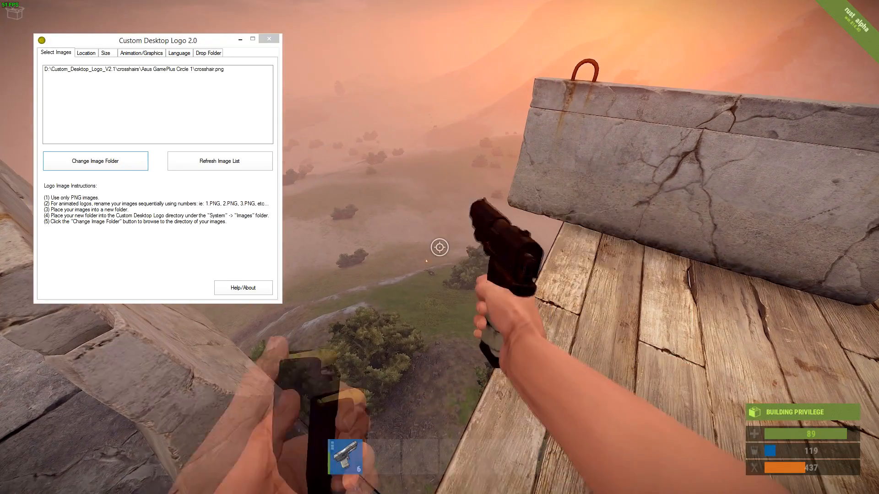
left_click(94, 161)
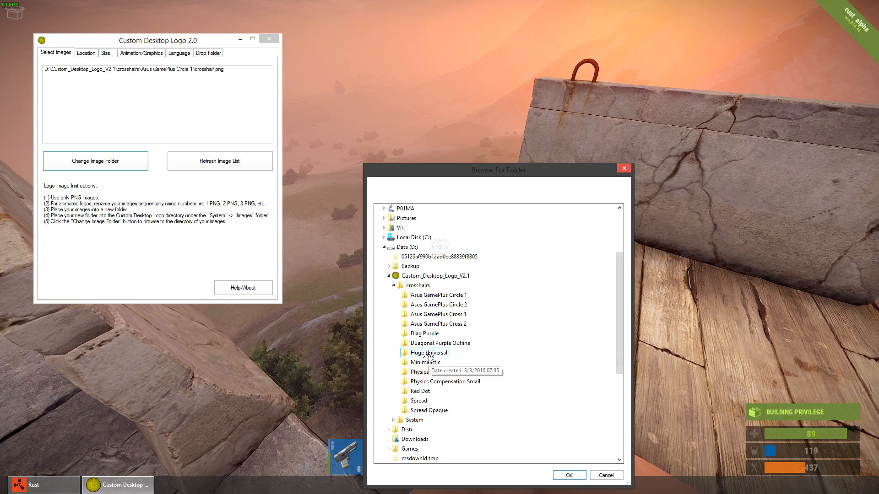
left_click(568, 475)
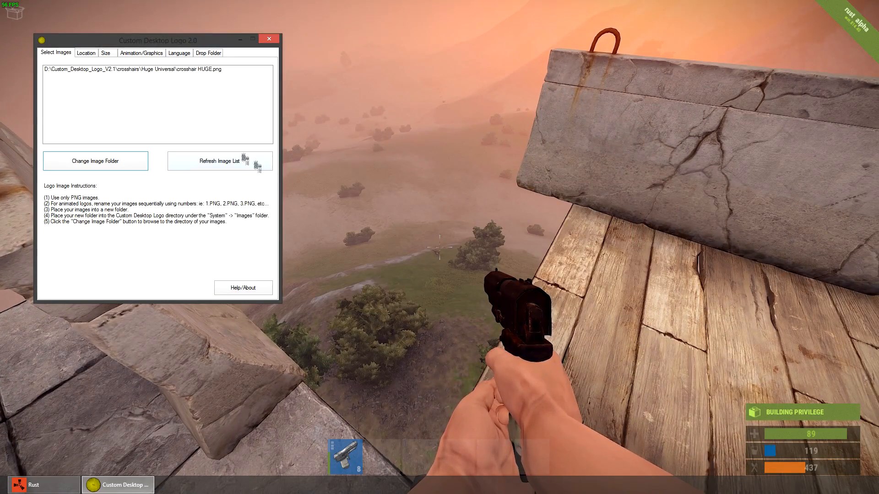
Check the crosshair is Topmost and Centred under Location, then view Size settings.
left_click(86, 53)
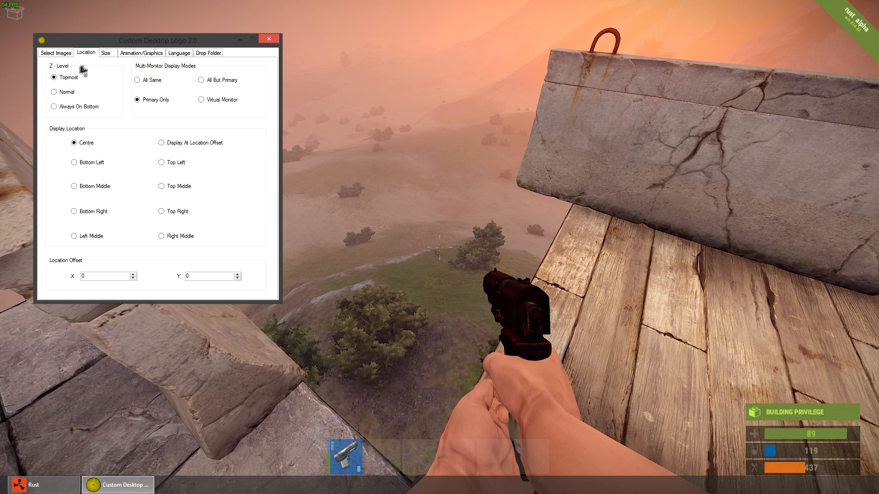
mouse_move(121, 116)
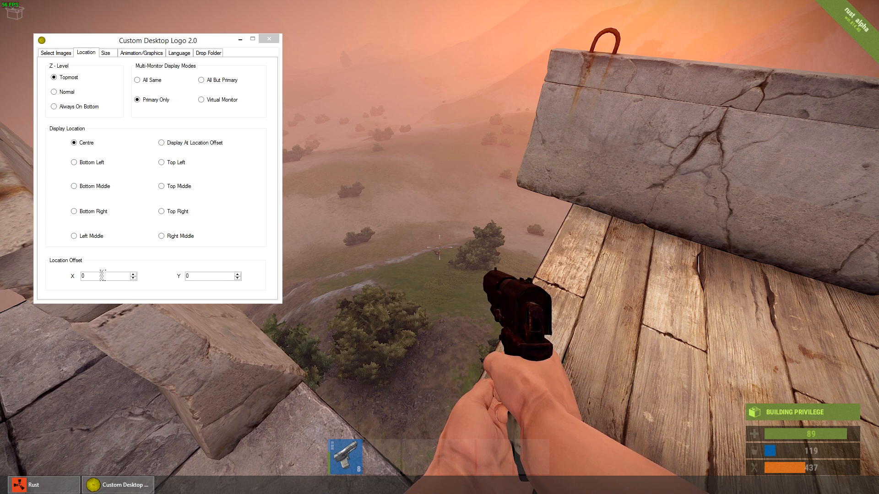
left_click(106, 53)
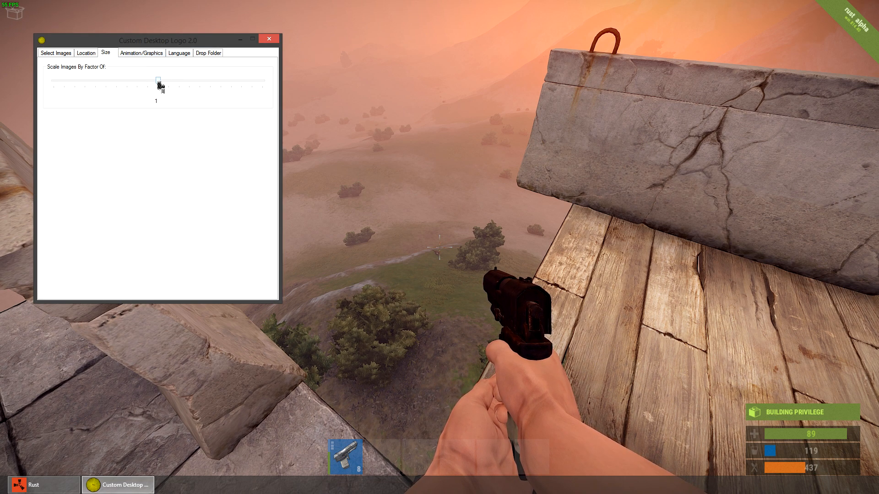
Scale the crosshair to 2x, then half size, then back to about 1.
left_click_drag(159, 80, 192, 80)
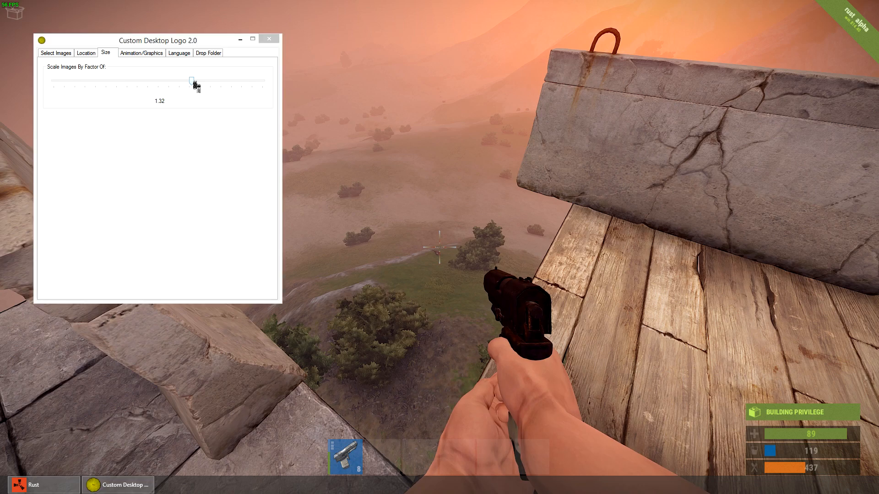
left_click_drag(192, 80, 251, 80)
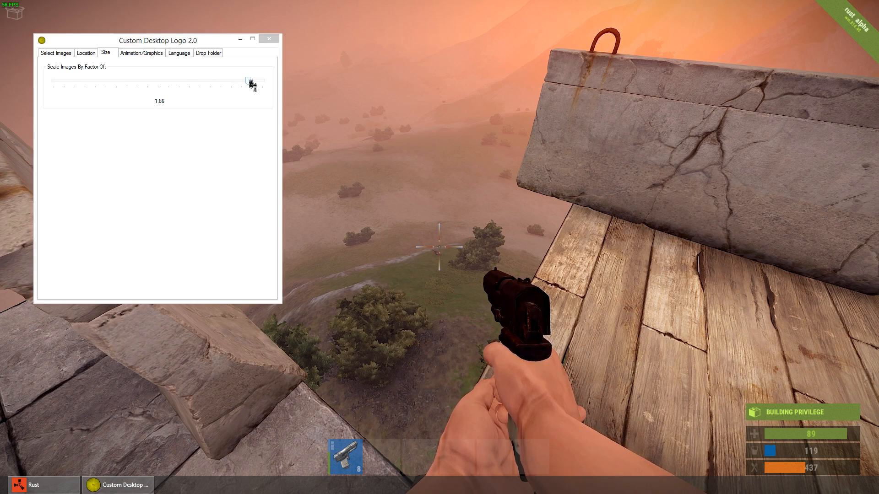
left_click_drag(250, 82, 262, 80)
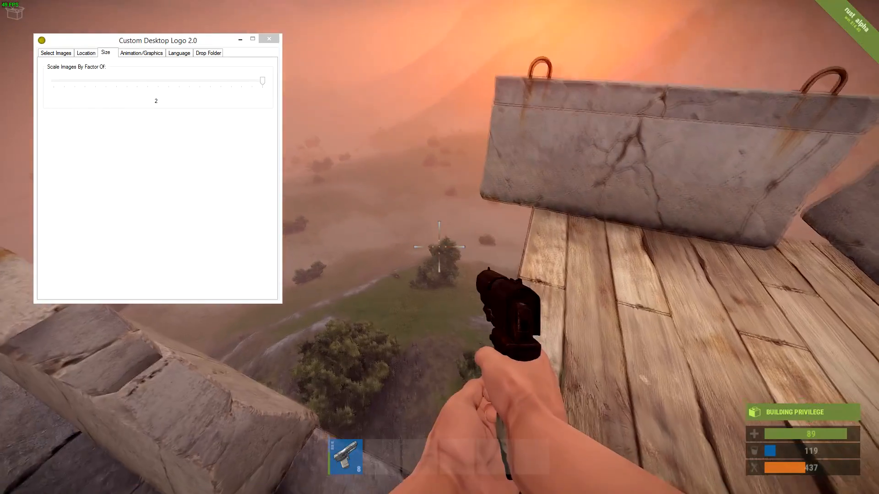
left_click_drag(263, 80, 109, 85)
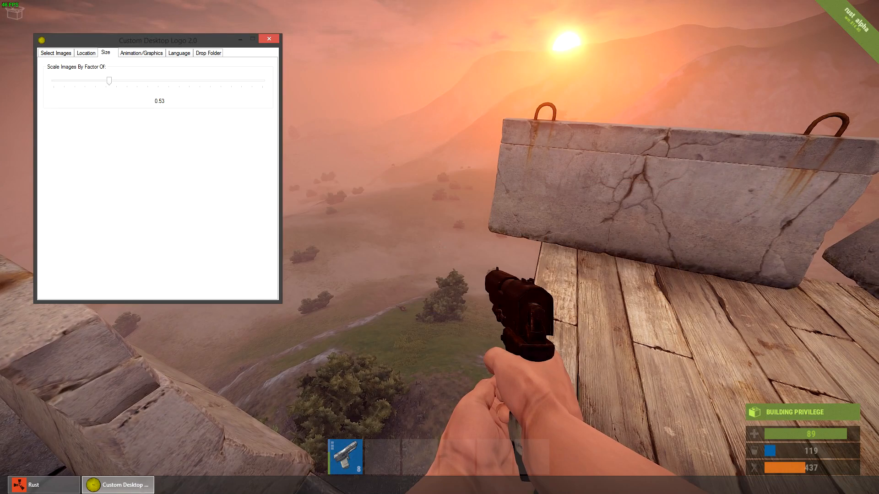
left_click_drag(109, 82, 160, 81)
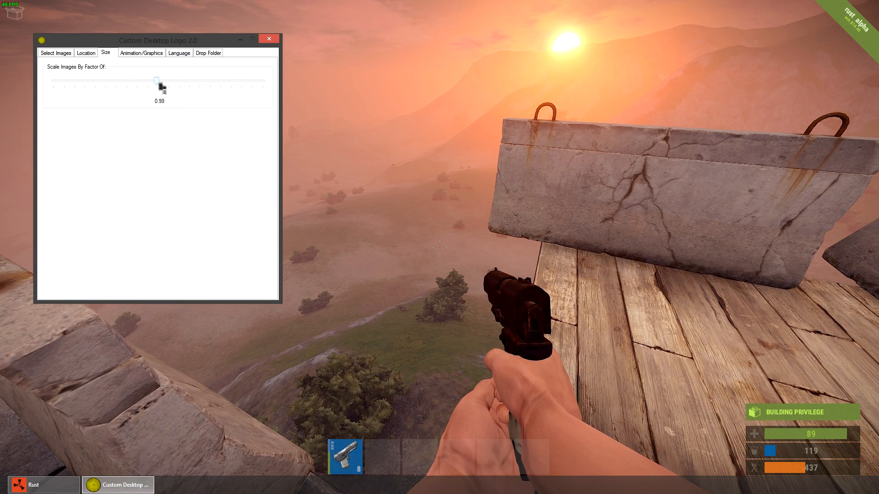
Lower the crosshair opacity to 48 under Animation/Graphics.
left_click(140, 52)
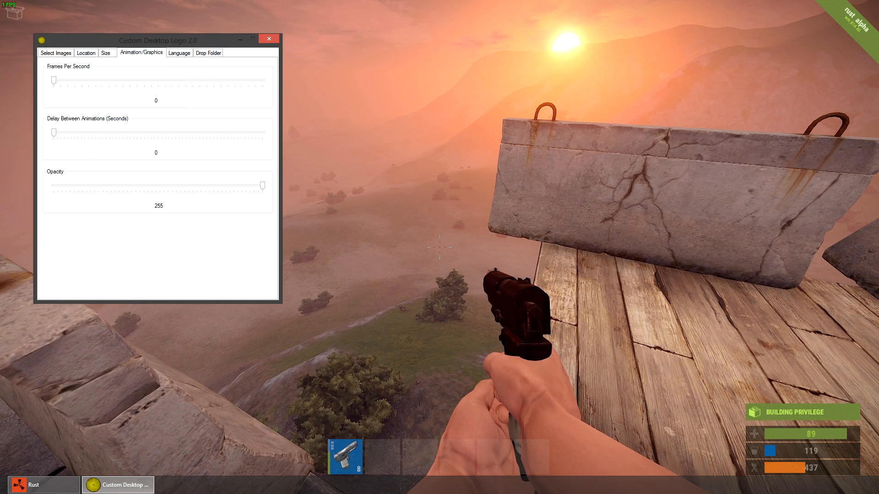
left_click_drag(262, 185, 93, 185)
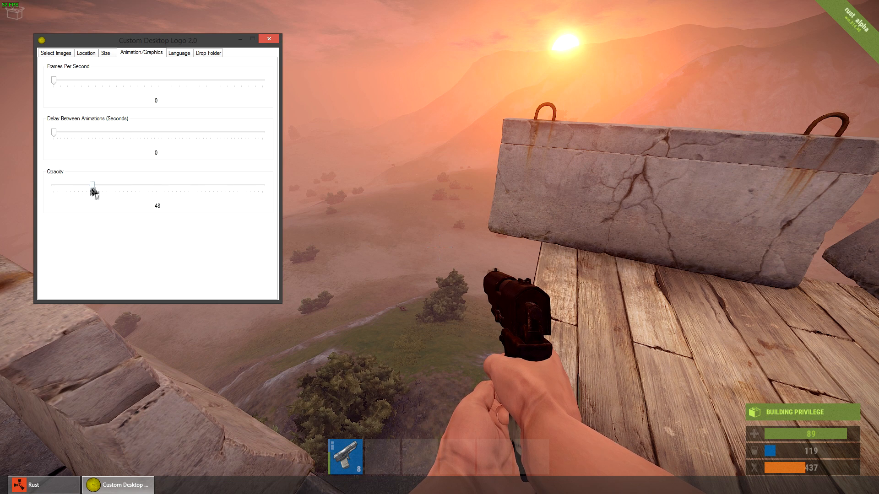
left_click_drag(92, 184, 244, 185)
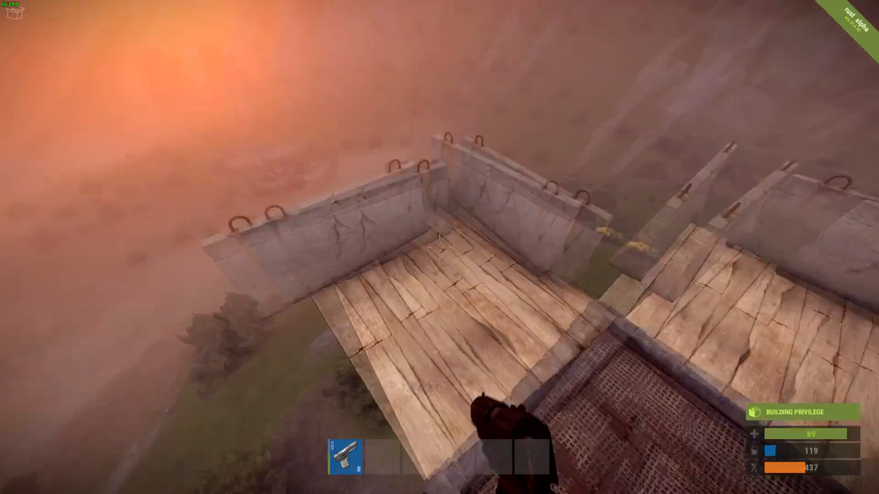
mouse_move(440, 247)
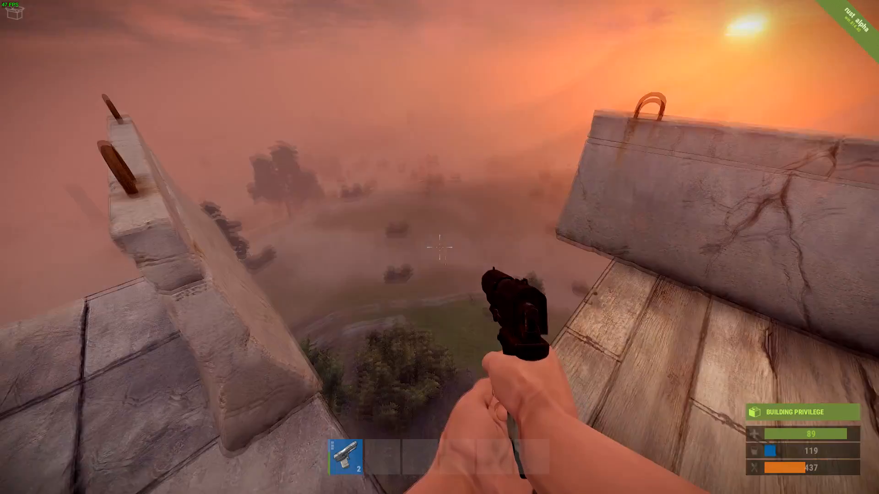
left_click(440, 247)
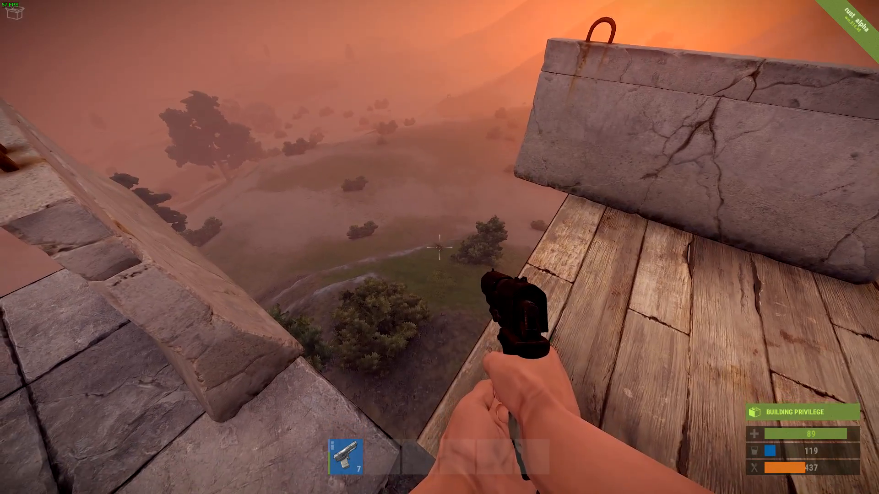
left_click(439, 248)
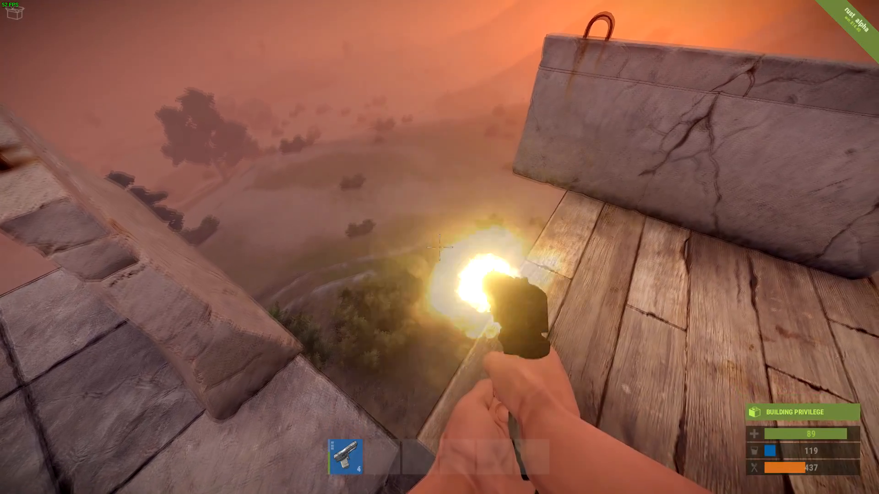
left_click(439, 247)
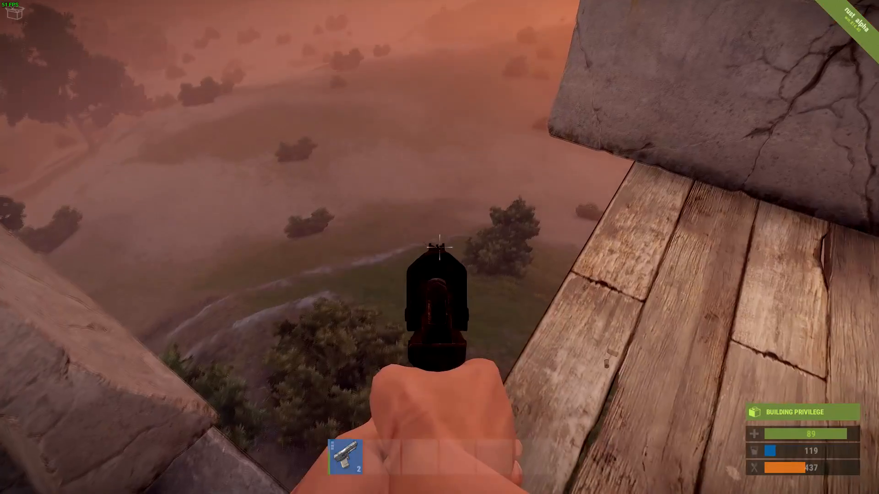